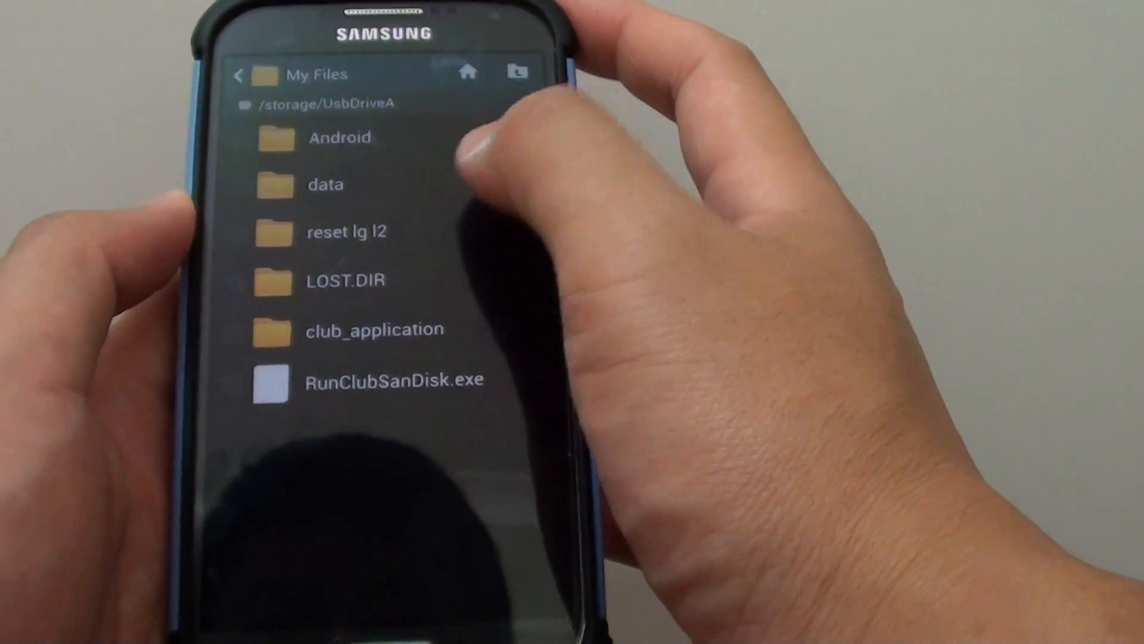
- Open the 'reset lg l2' folder under /storage/UsbDriveA to list its video and subtitle files
{"action": "left_click", "coordinate": [346, 231]}
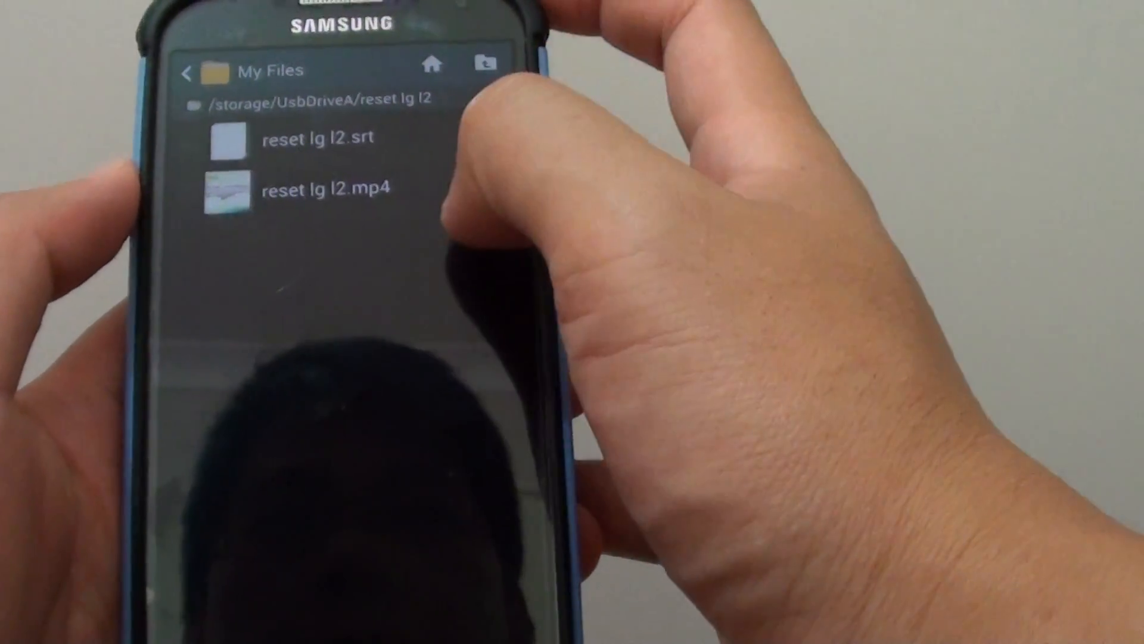
- Play reset lg l2.mp4 and bring up the player's Settings list, where Subtitles (CC) shows Off
{"action": "left_click", "coordinate": [327, 188]}
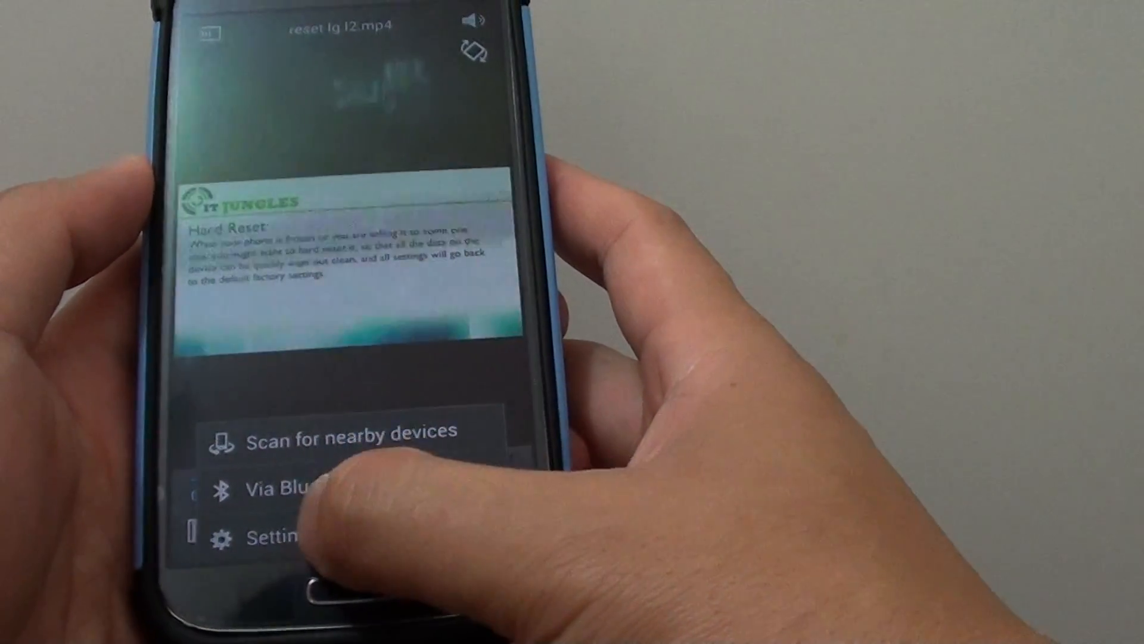
{"action": "left_click", "coordinate": [275, 536]}
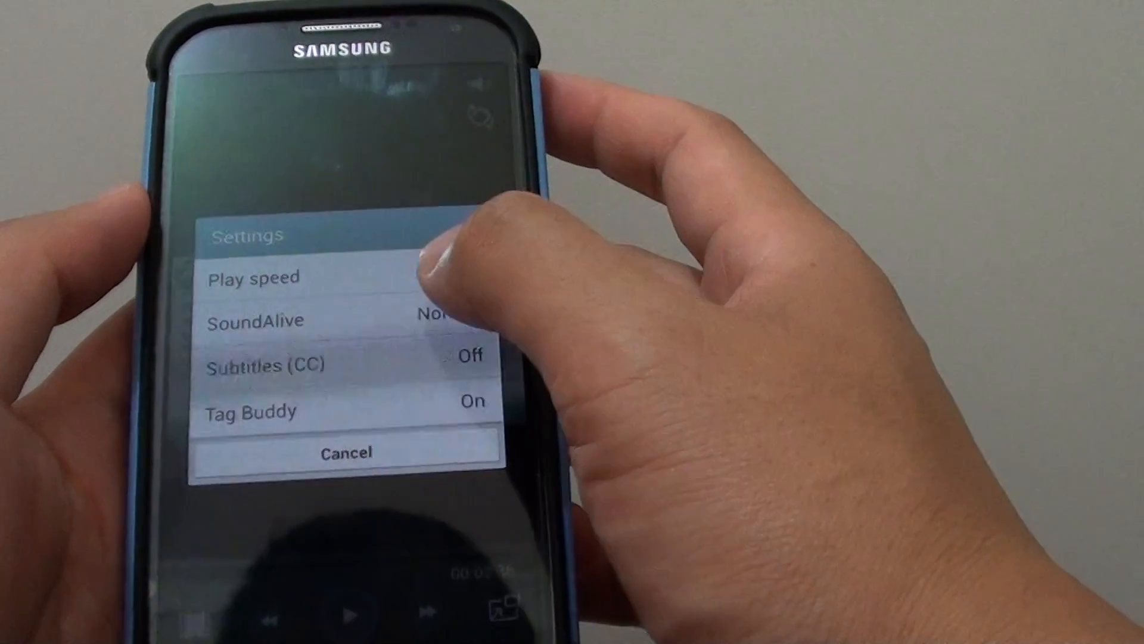